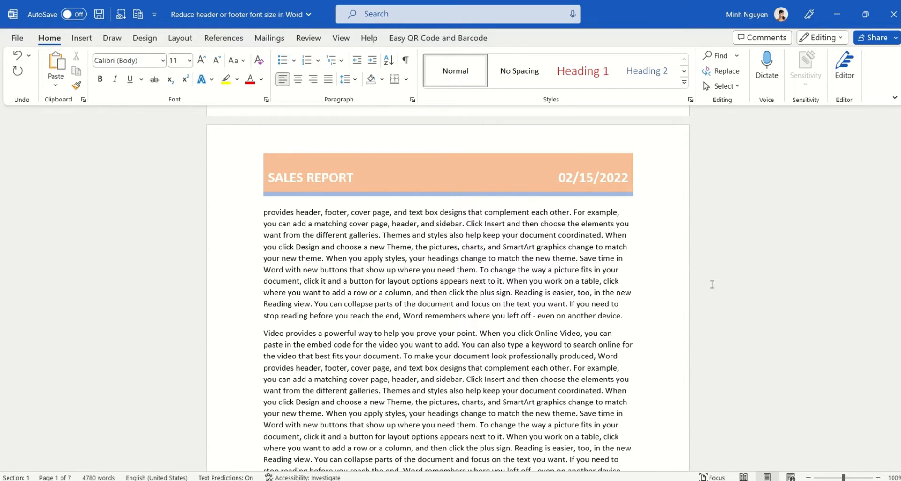
mouse_move(312, 170)
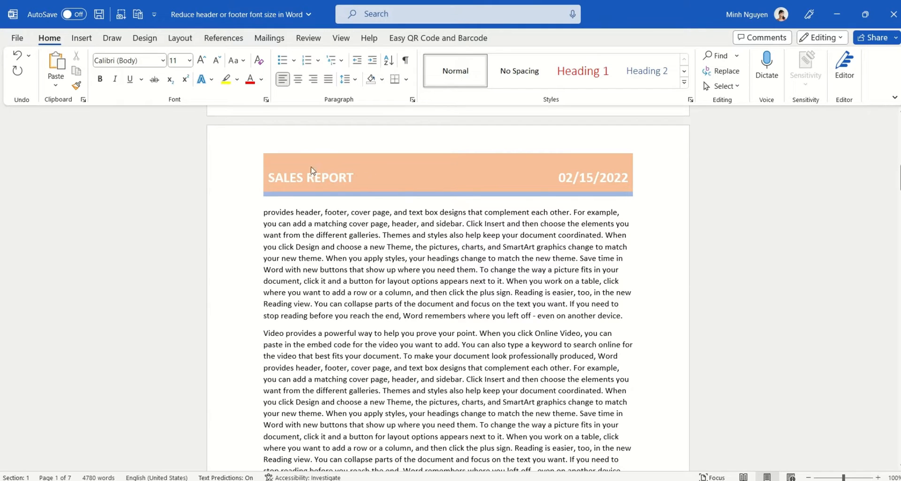
mouse_move(305, 192)
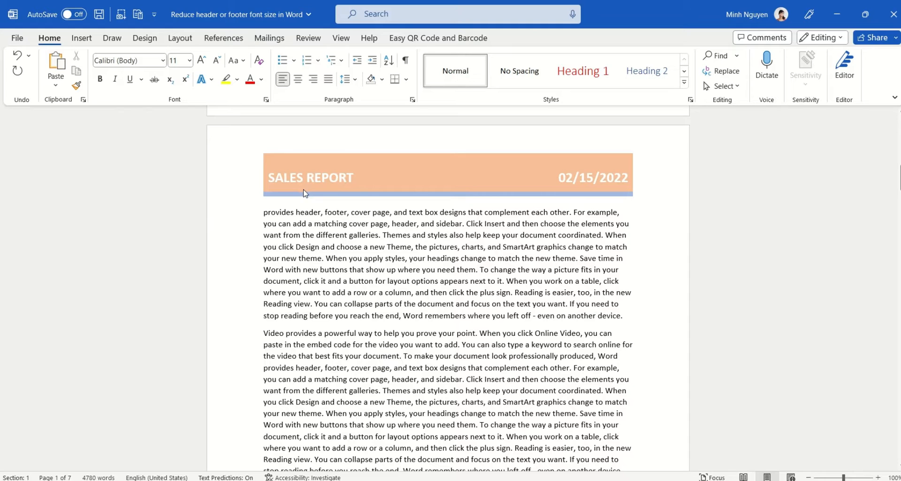
mouse_move(298, 200)
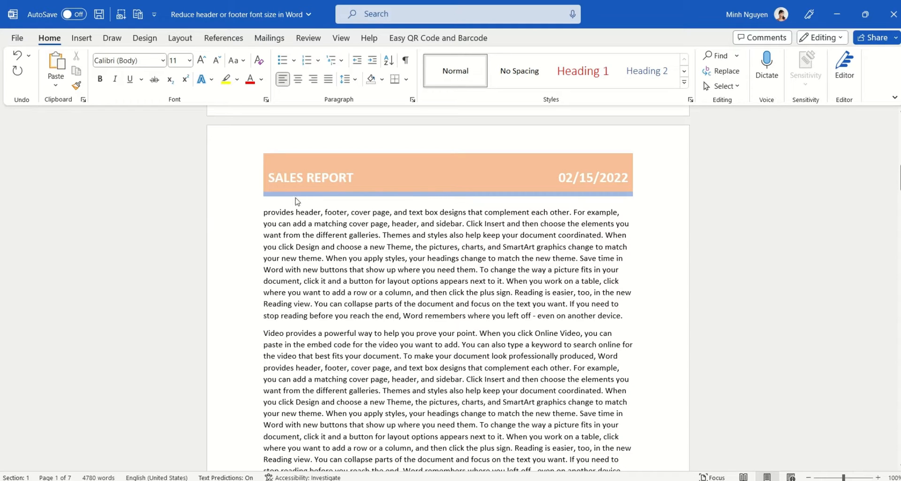
mouse_move(597, 141)
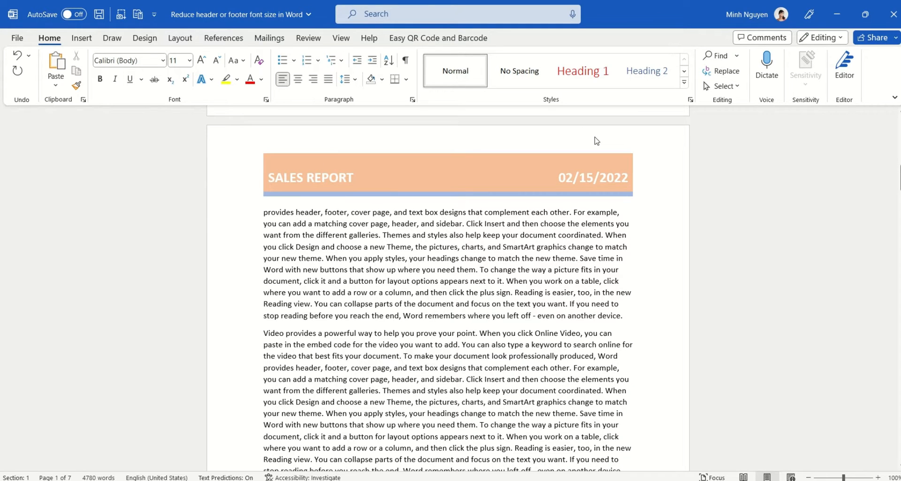
Enter the page header containing the SALES REPORT title and date at 28 points
double_click(448, 175)
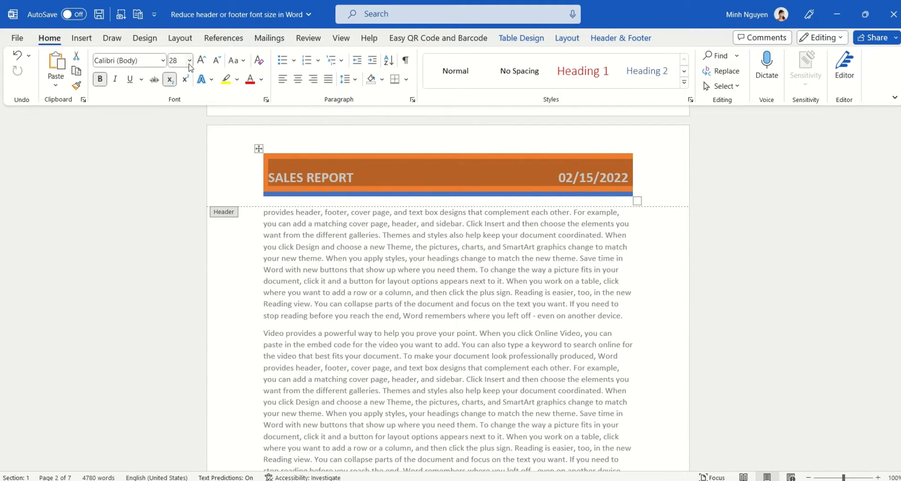
Reduce the SALES REPORT and date header text from 28 to 17 points via Font Size
left_click(187, 60)
type("17")
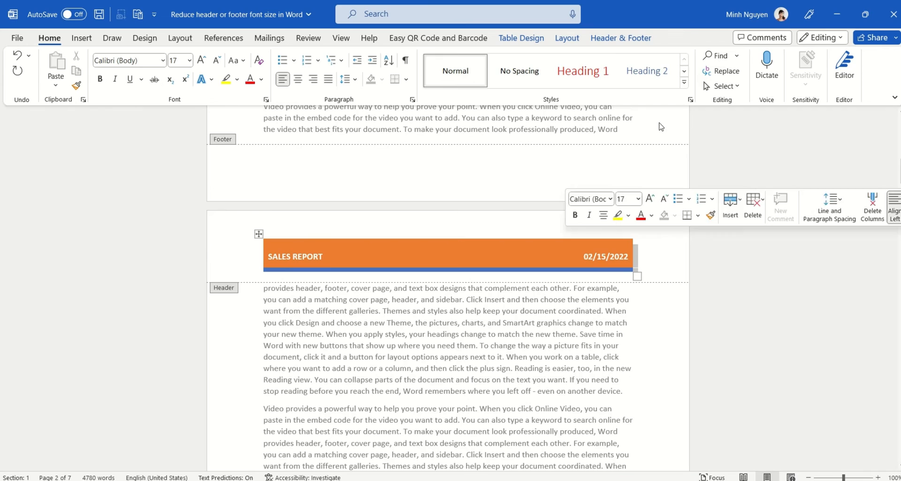
left_click(620, 37)
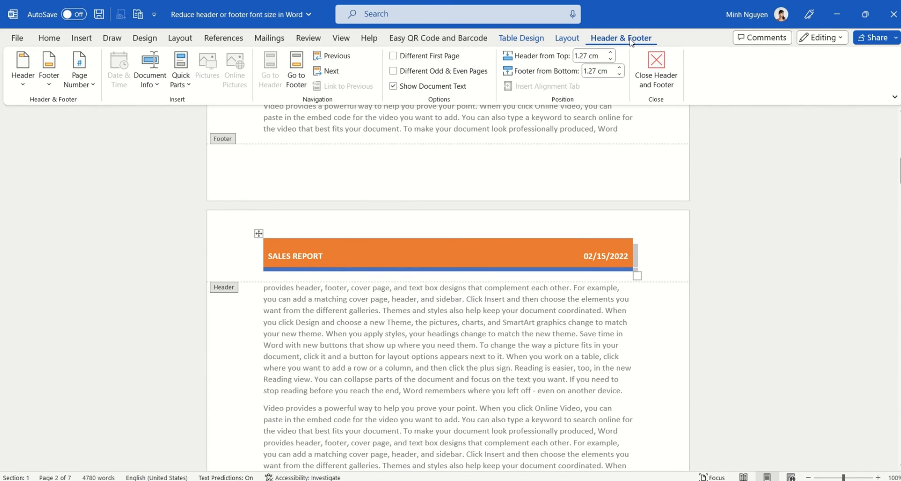
mouse_move(655, 66)
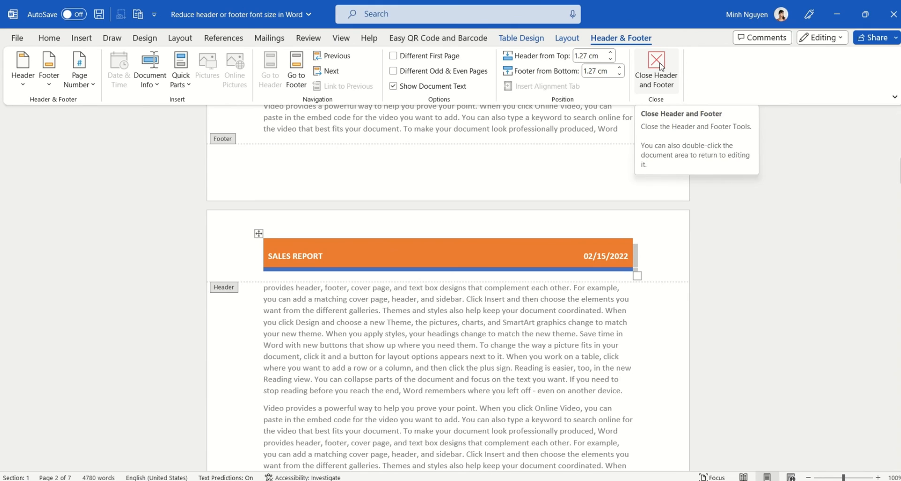
Close Header and Footer editing, leaving the smaller SALES REPORT header in place
left_click(655, 68)
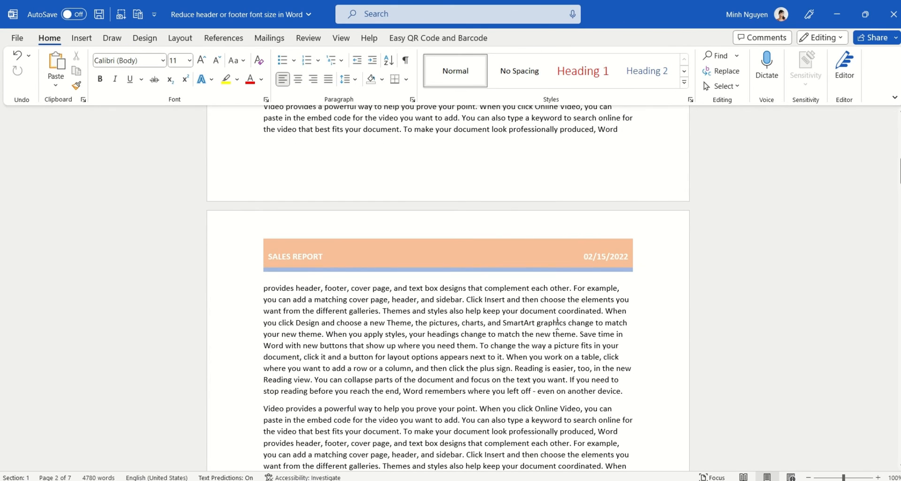